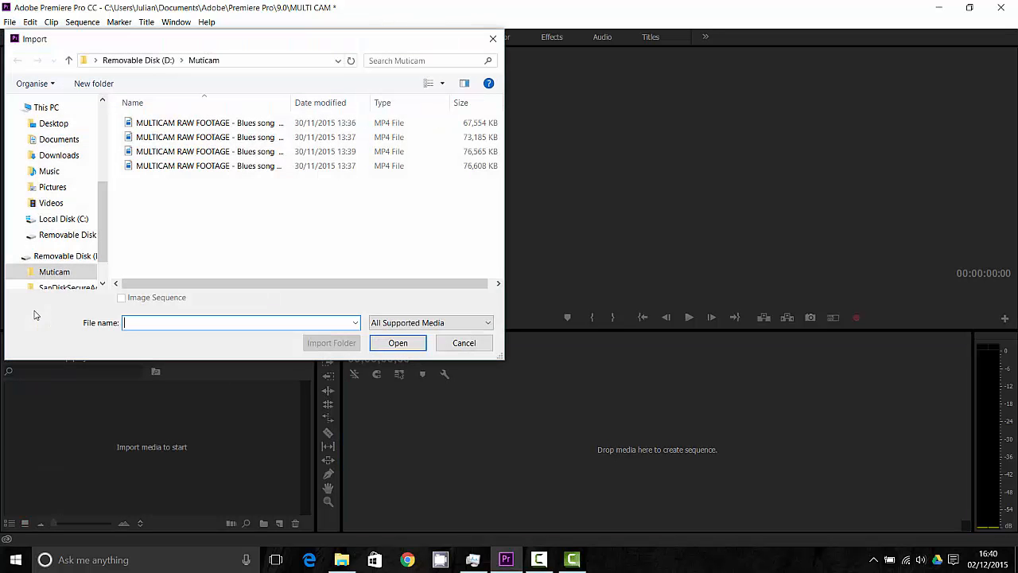
pyautogui.moveTo(232, 220)
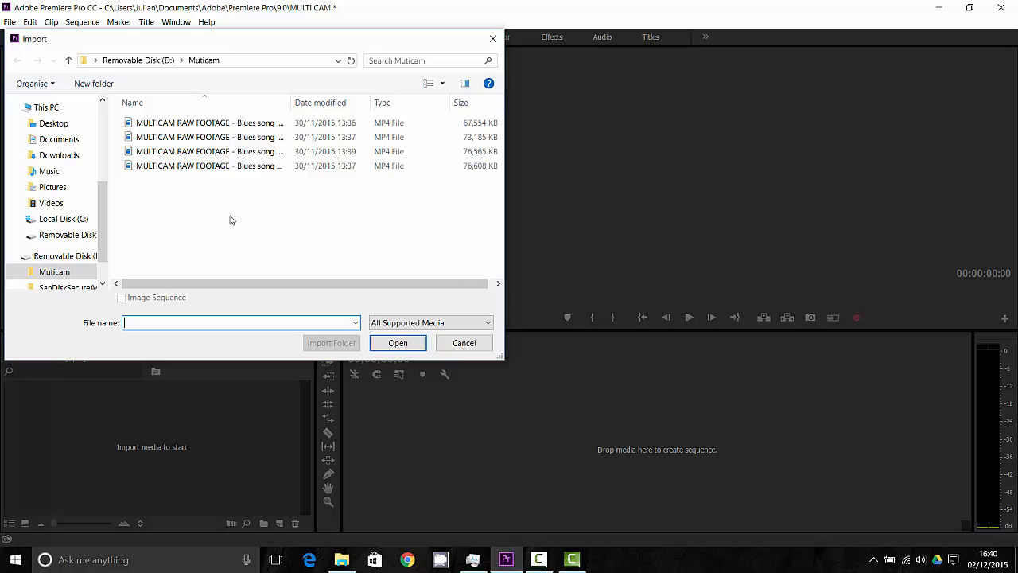
# Import the four Multicam MP4 camera clips into the project.
pyautogui.click(207, 123)
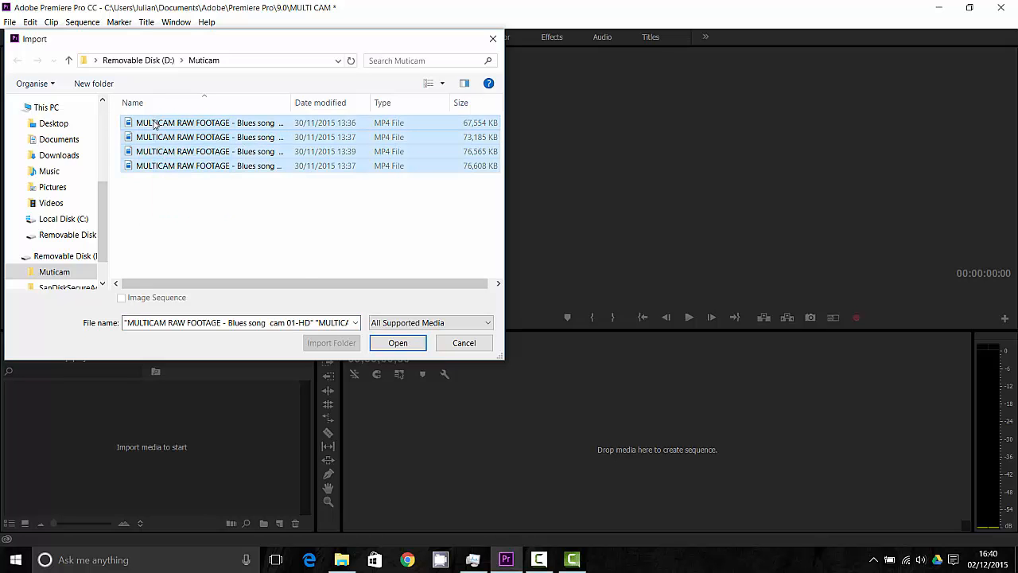
pyautogui.click(397, 344)
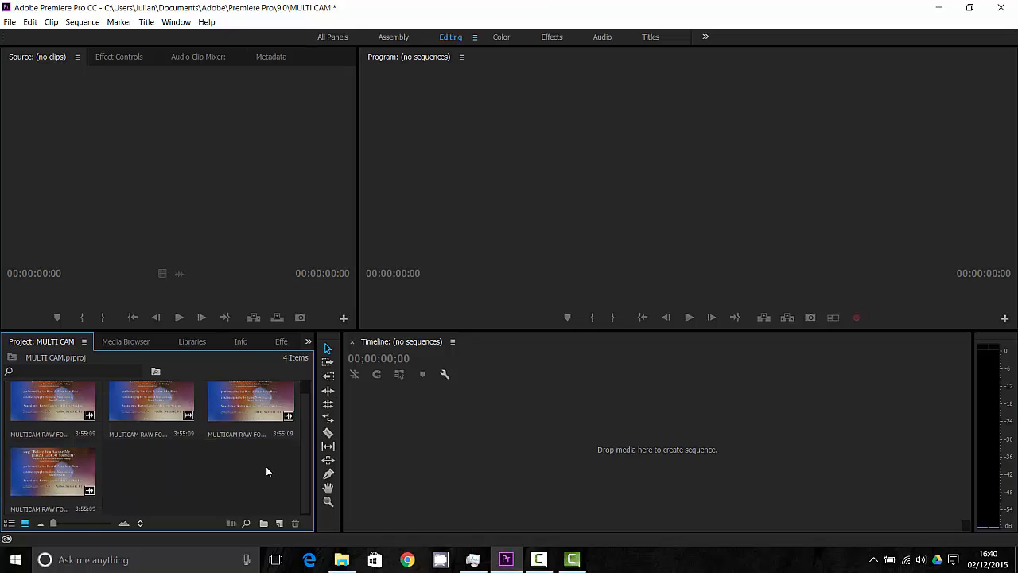
pyautogui.moveTo(417, 420)
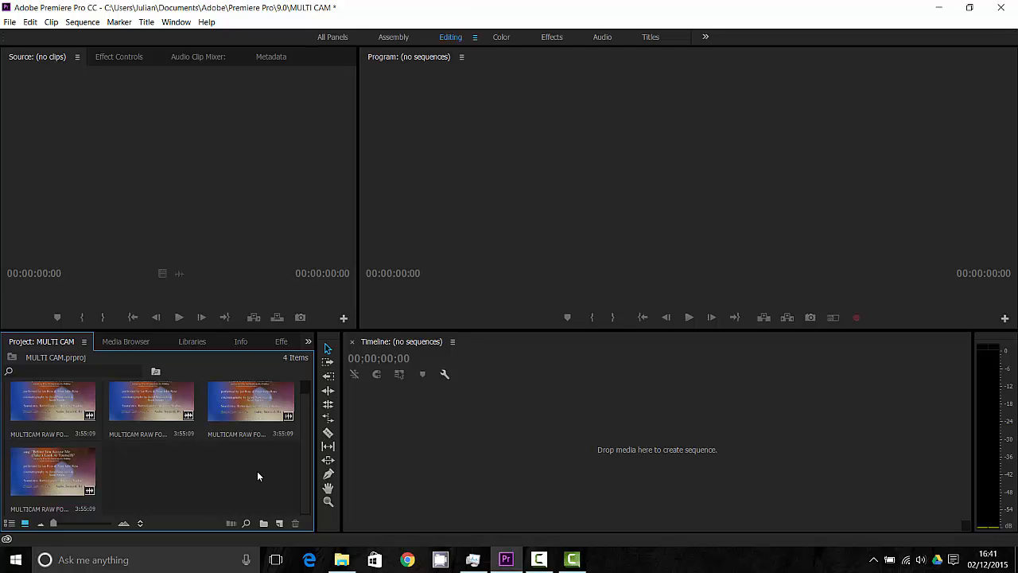
# Preview the Cam 04 clip in the Source Monitor, play its guitar footage, then scrub back toward the start.
pyautogui.doubleClick(248, 401)
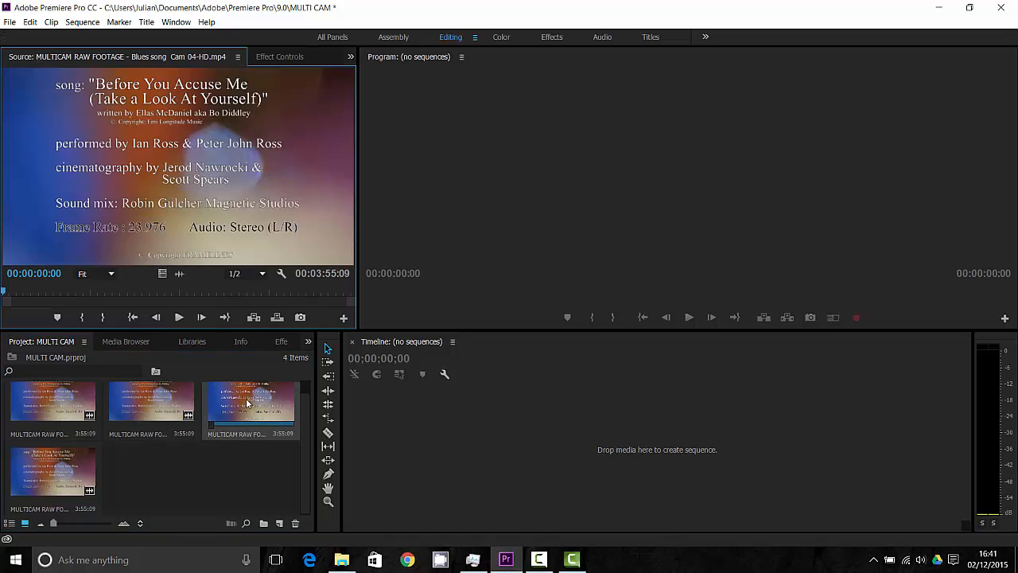
pyautogui.click(178, 317)
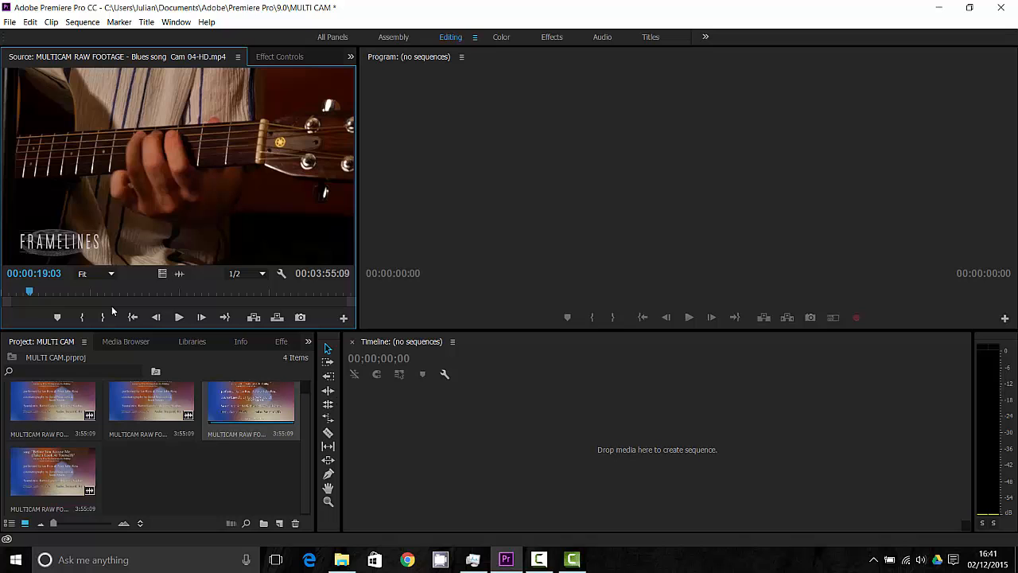
pyautogui.click(178, 317)
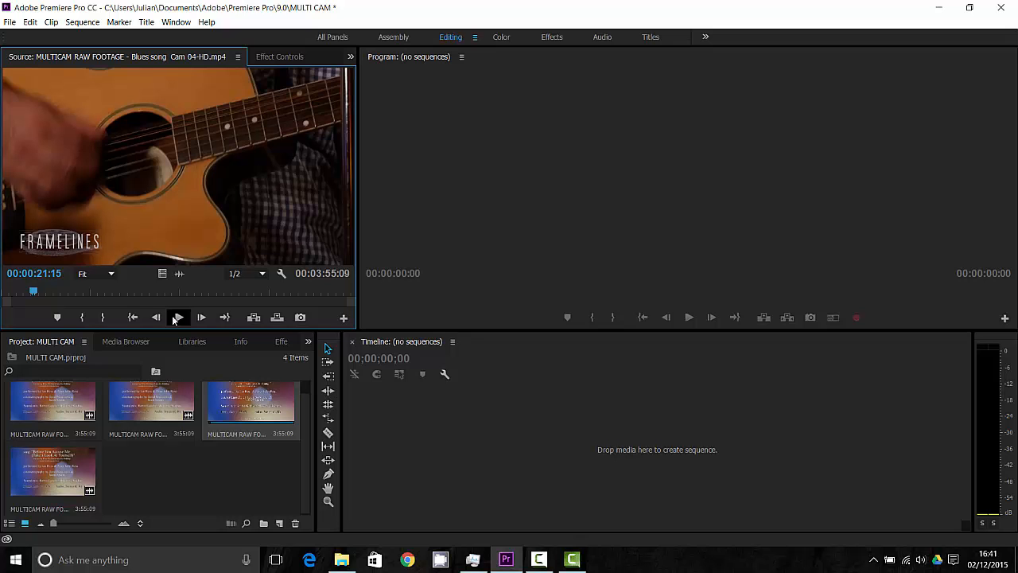
pyautogui.click(18, 291)
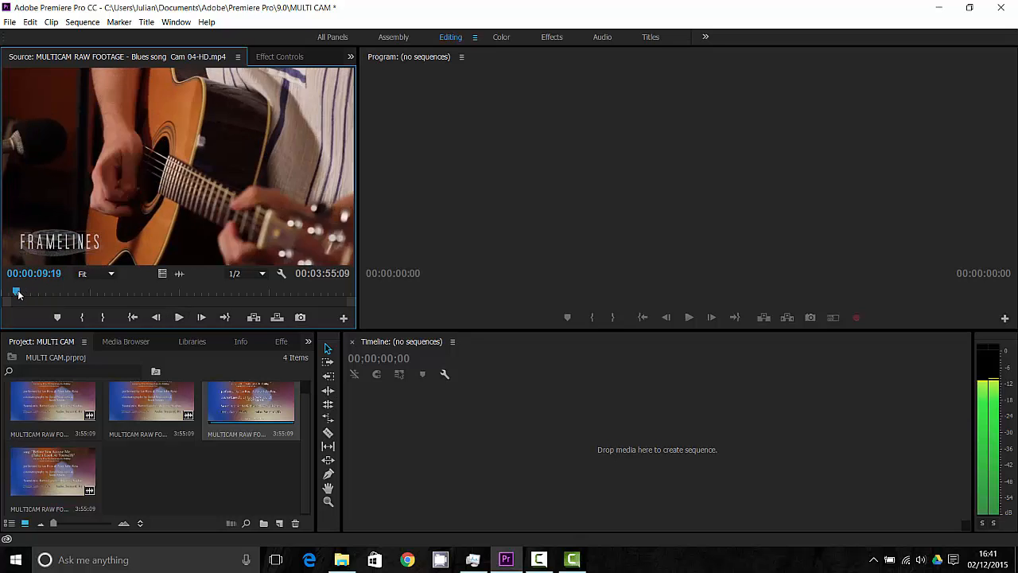
pyautogui.moveTo(17, 293); pyautogui.dragTo(9, 292)
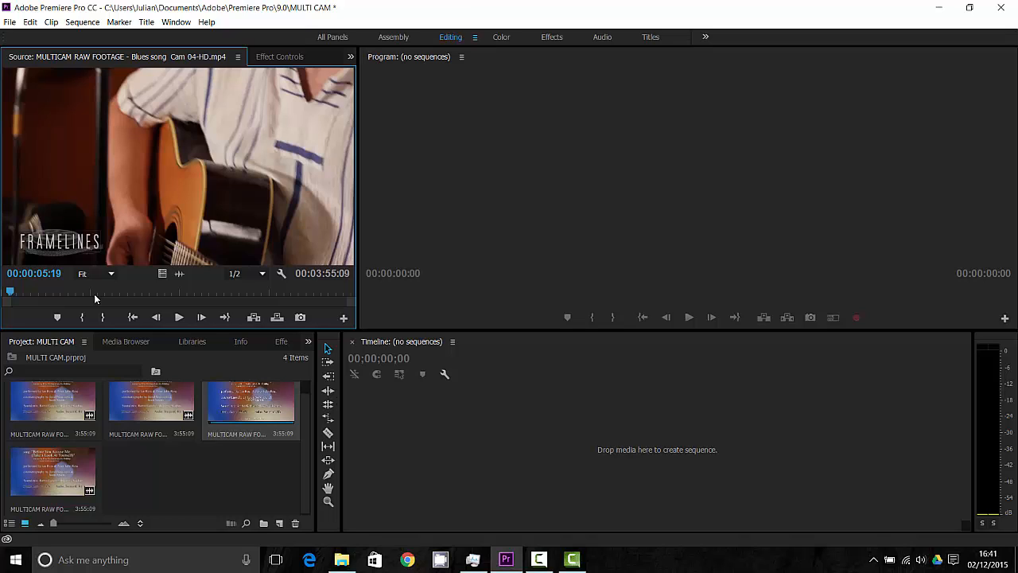
pyautogui.moveTo(42, 296)
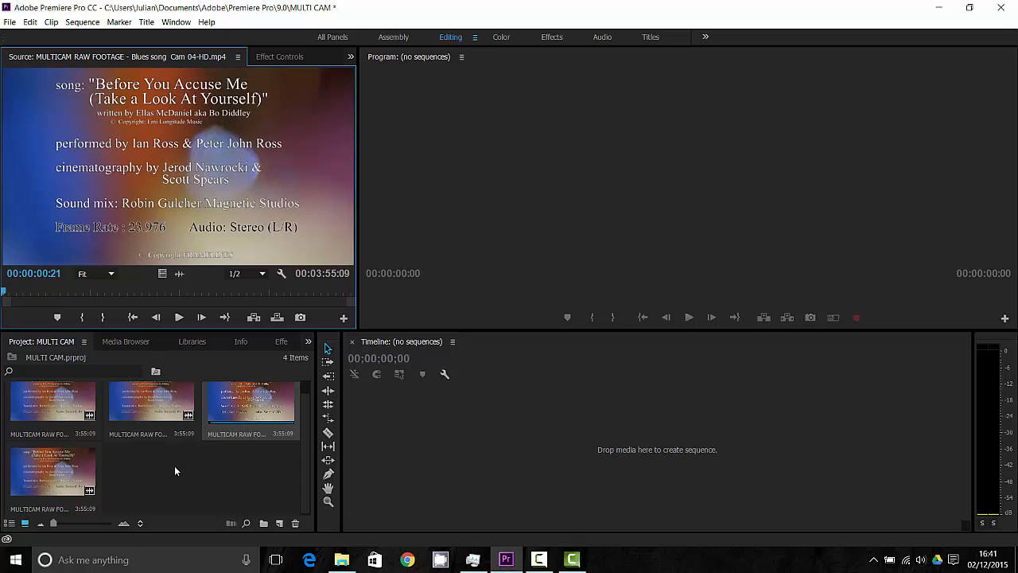
pyautogui.moveTo(225, 515)
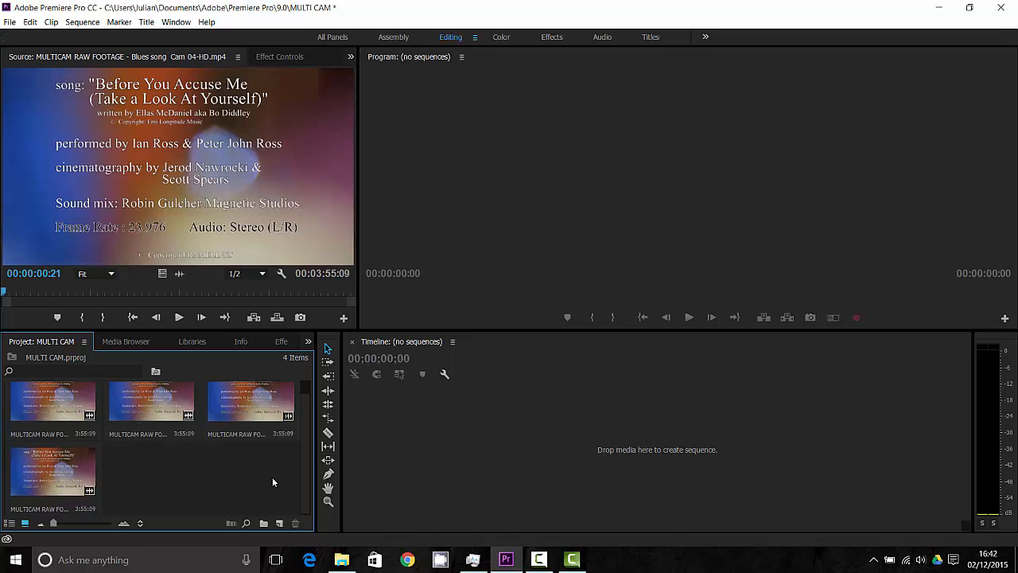
pyautogui.moveTo(267, 483)
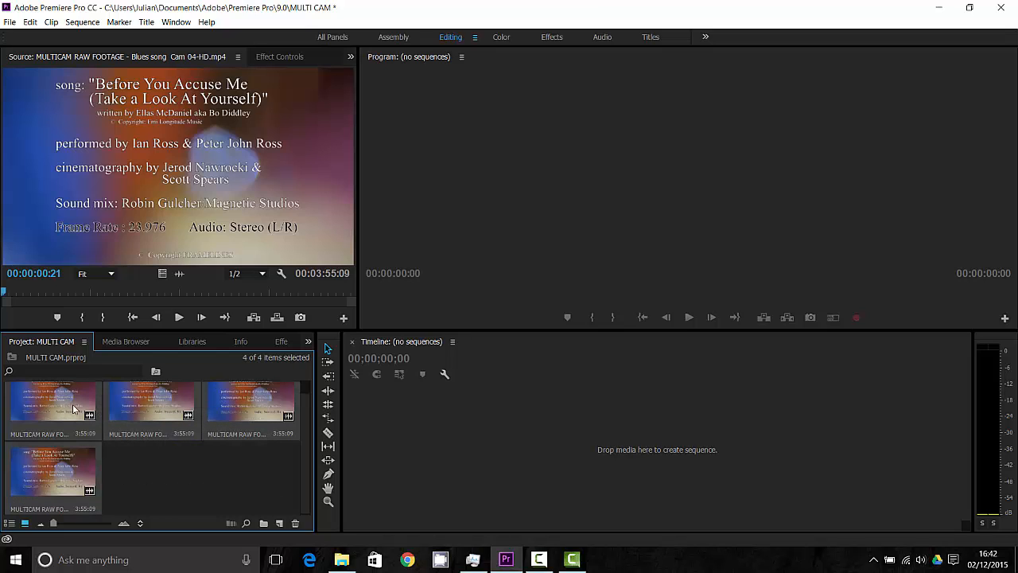
# Choose Create Multi-Camera Source Sequence from the four selected clips' context menu.
pyautogui.rightClick(73, 407)
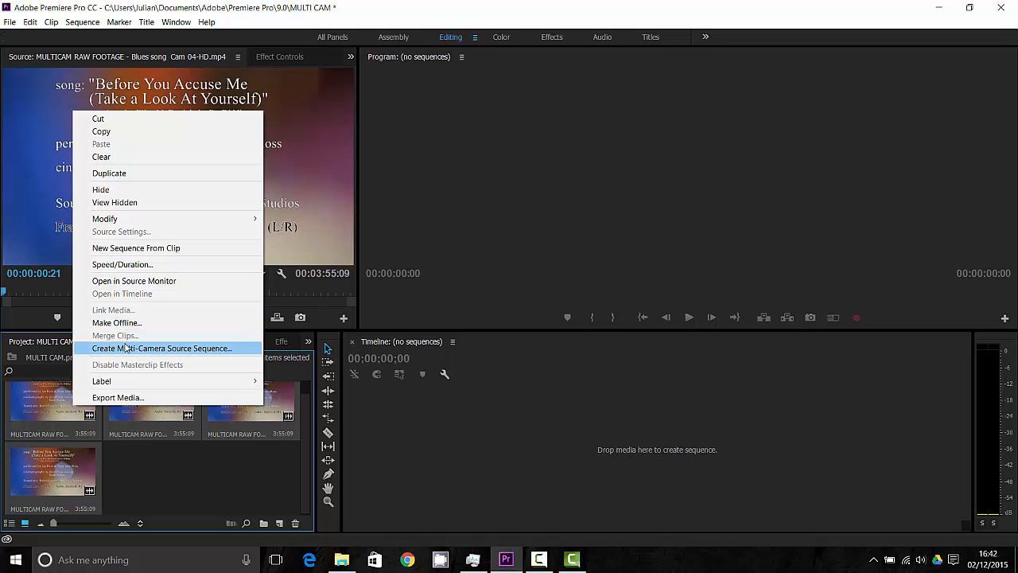
pyautogui.click(195, 494)
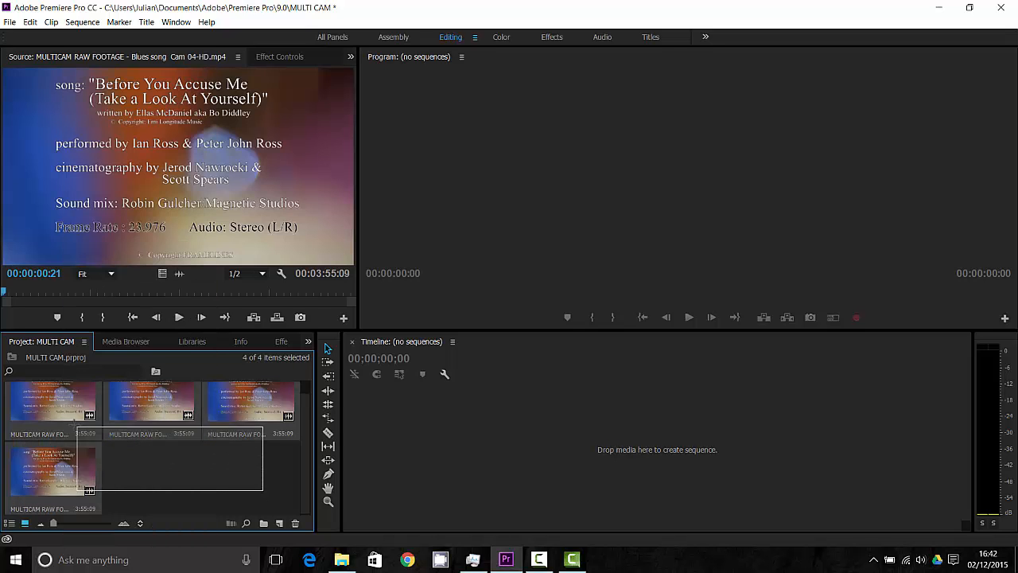
pyautogui.rightClick(55, 401)
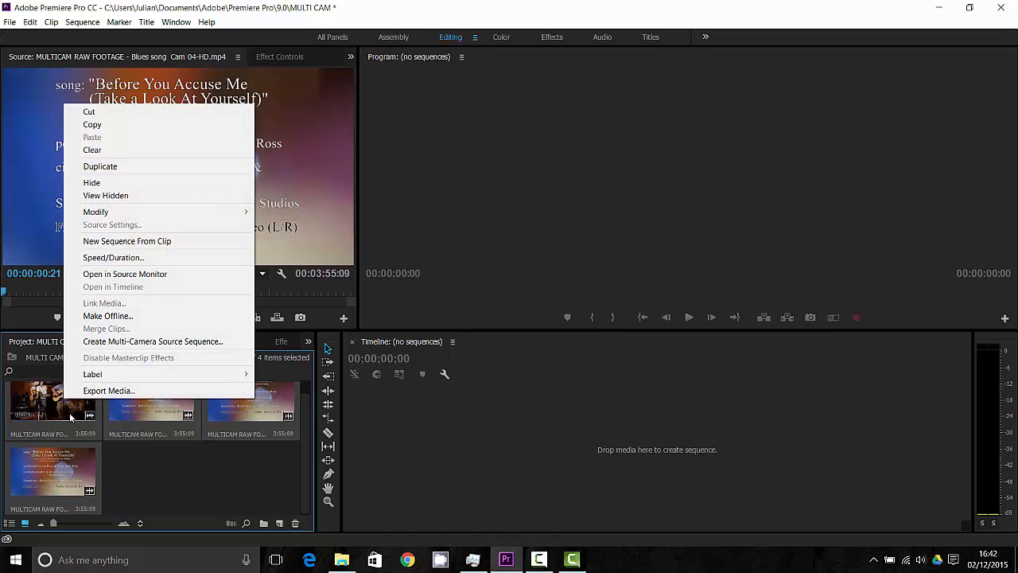
pyautogui.moveTo(124, 340)
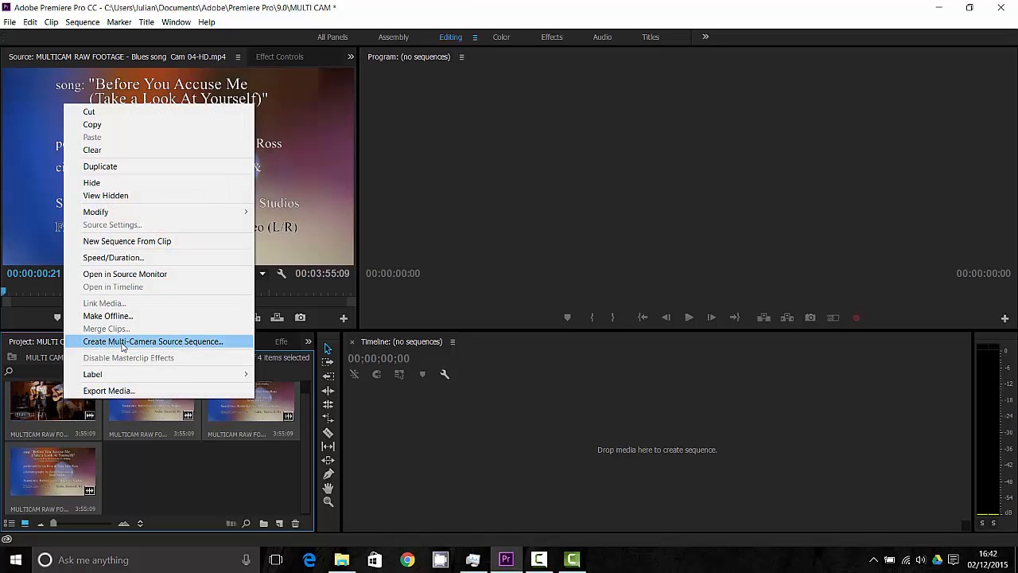
pyautogui.click(153, 341)
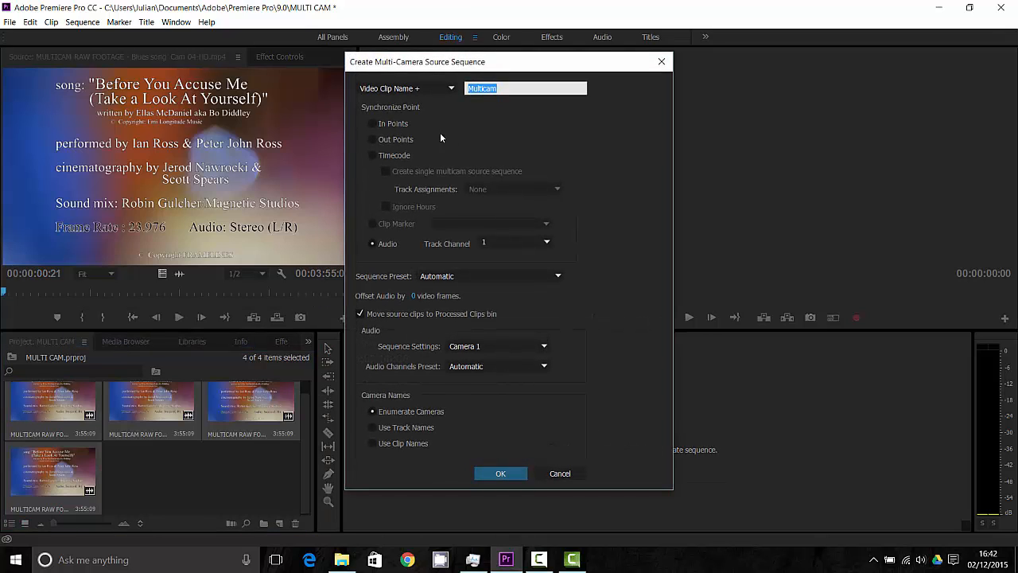
pyautogui.moveTo(420, 159)
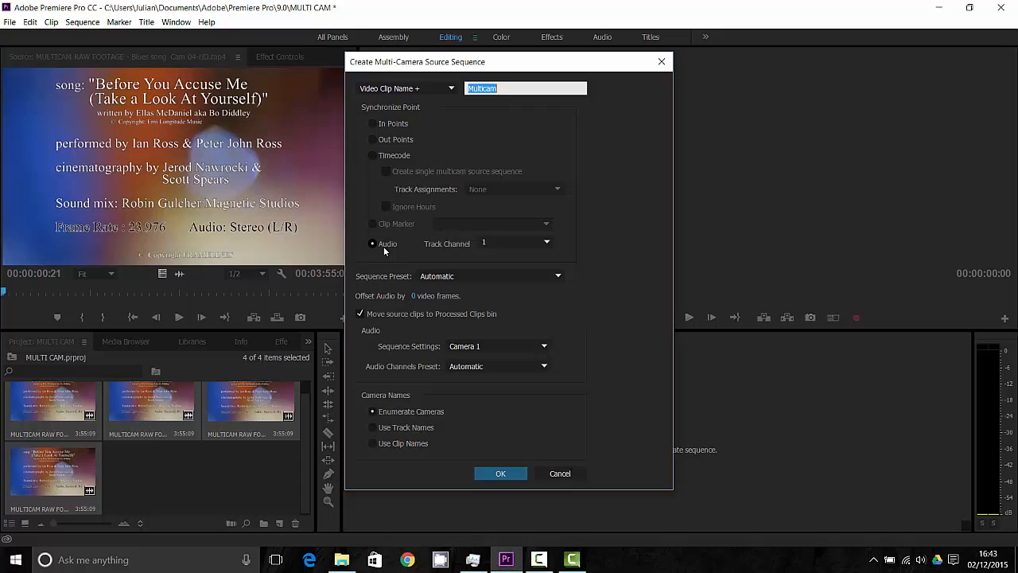
pyautogui.moveTo(401, 248)
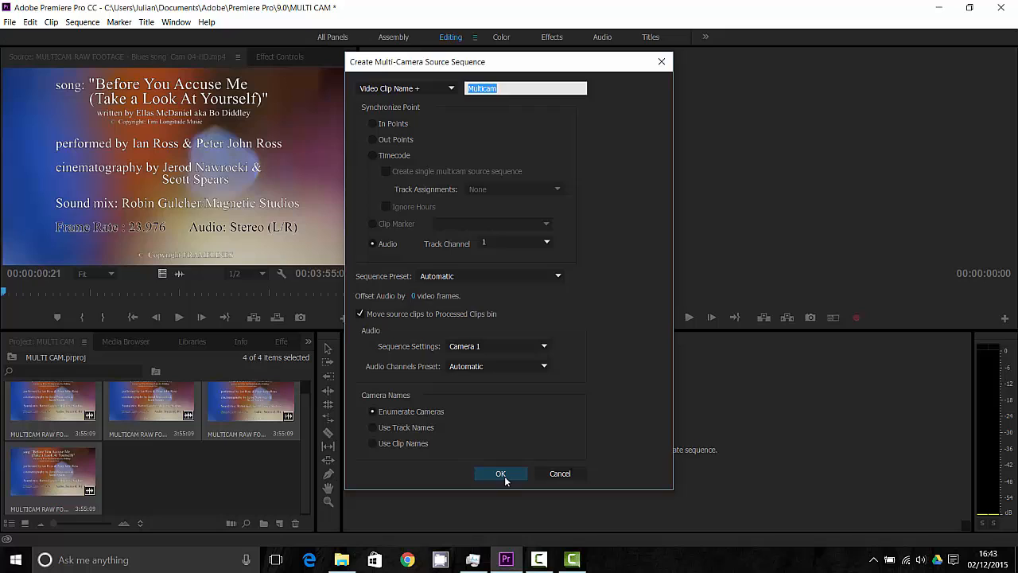
# Confirm the multicam source sequence with Synchronize Point set to Audio.
pyautogui.click(500, 474)
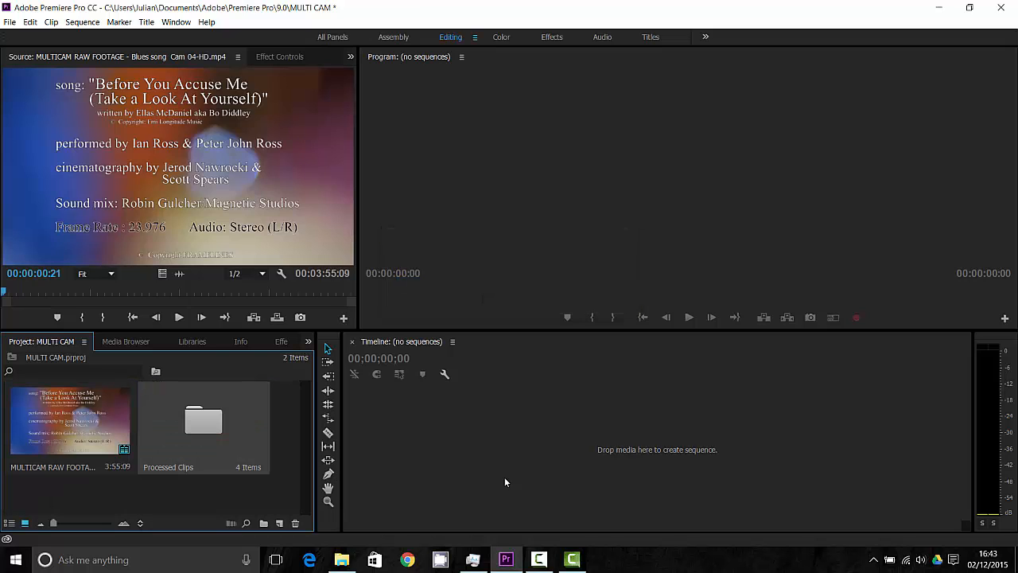
pyautogui.moveTo(290, 503)
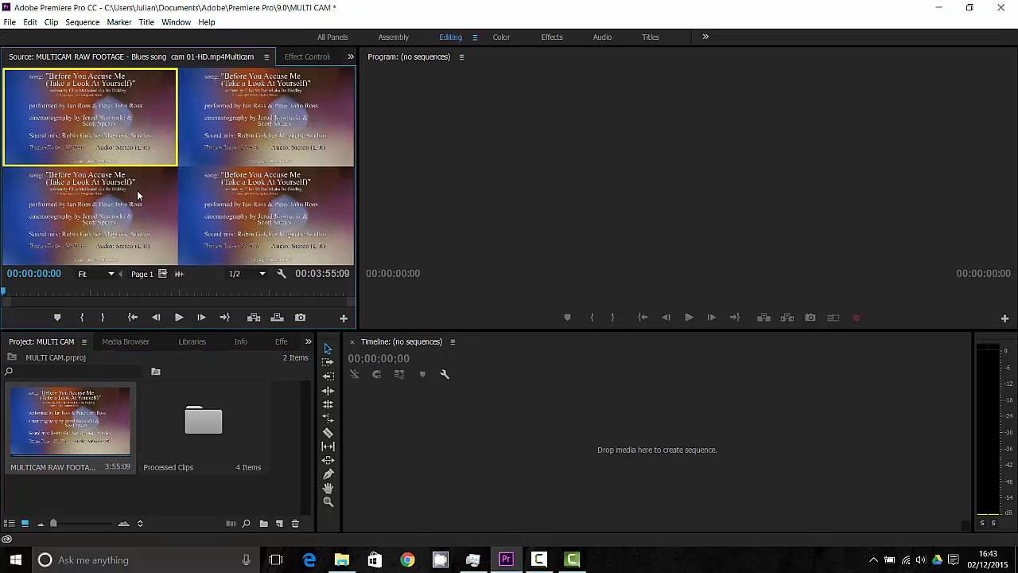
# Pick camera 1 in the four-angle multicam preview and play back the synced footage.
pyautogui.click(267, 214)
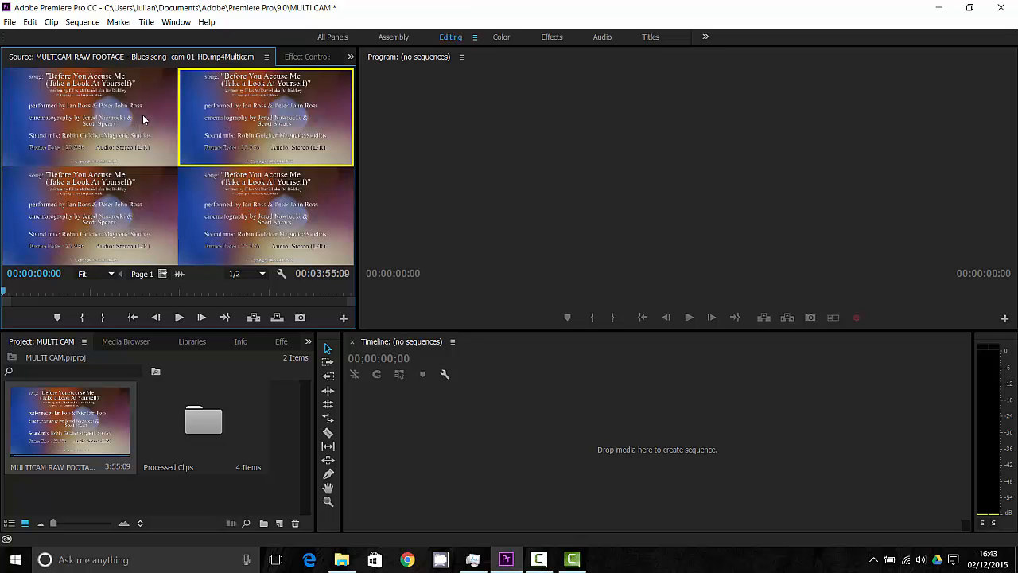
pyautogui.click(103, 112)
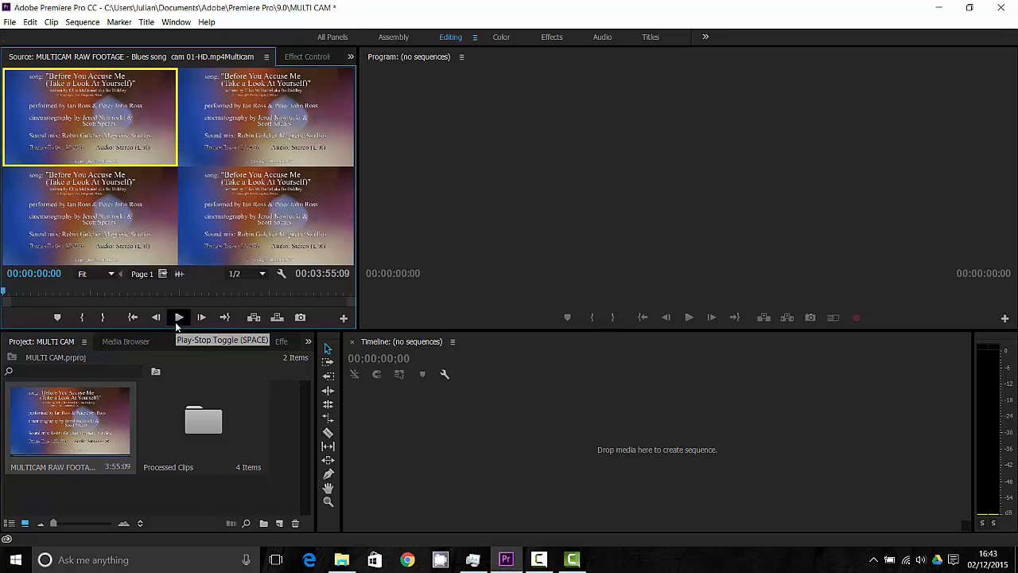
pyautogui.click(178, 317)
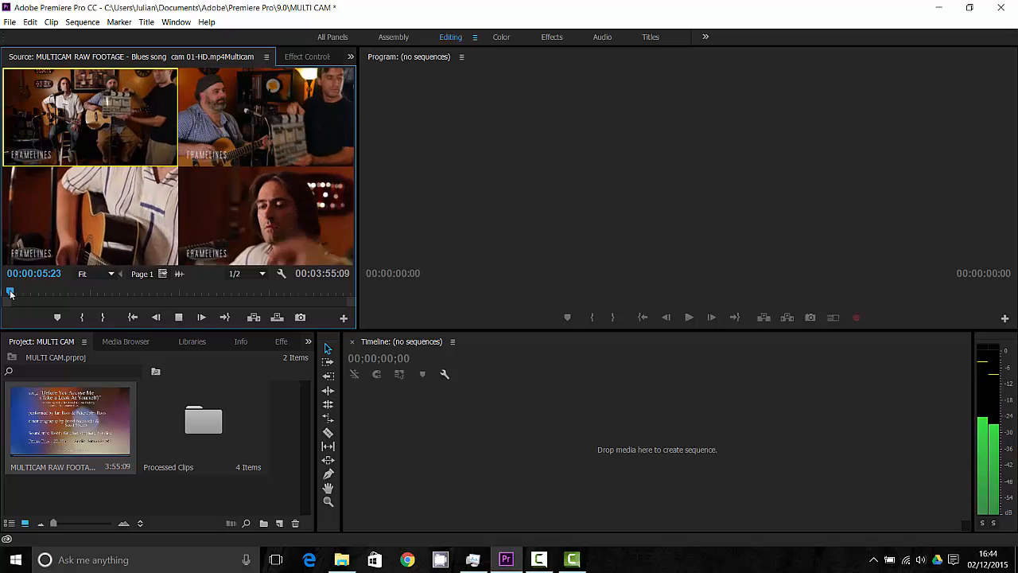
pyautogui.click(178, 317)
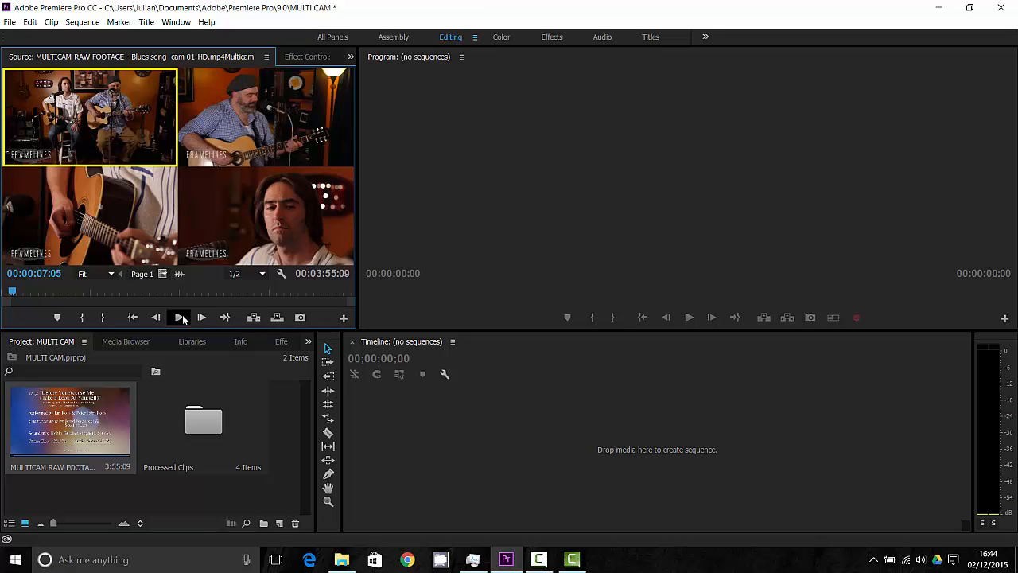
pyautogui.moveTo(174, 329)
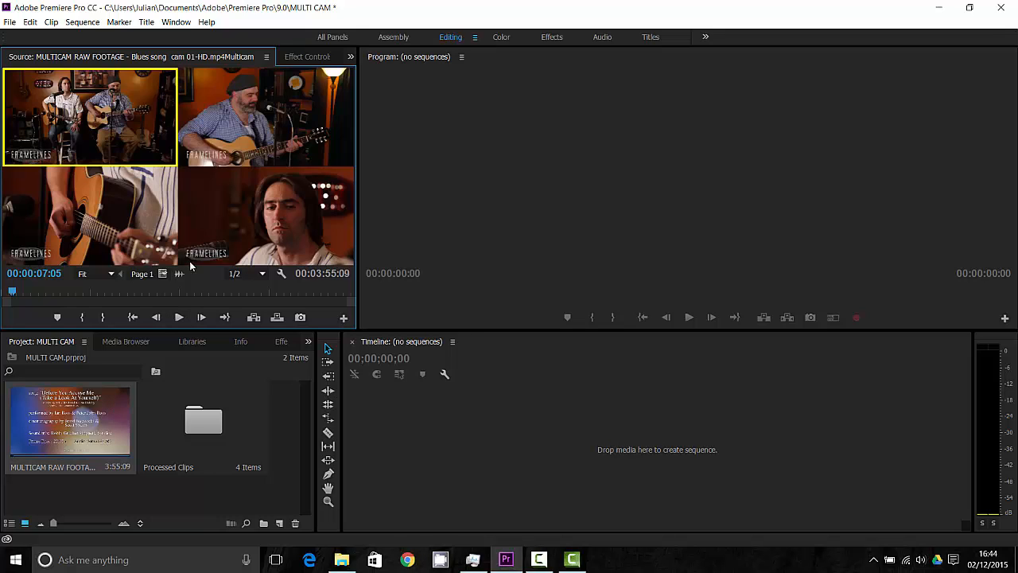
pyautogui.moveTo(464, 408)
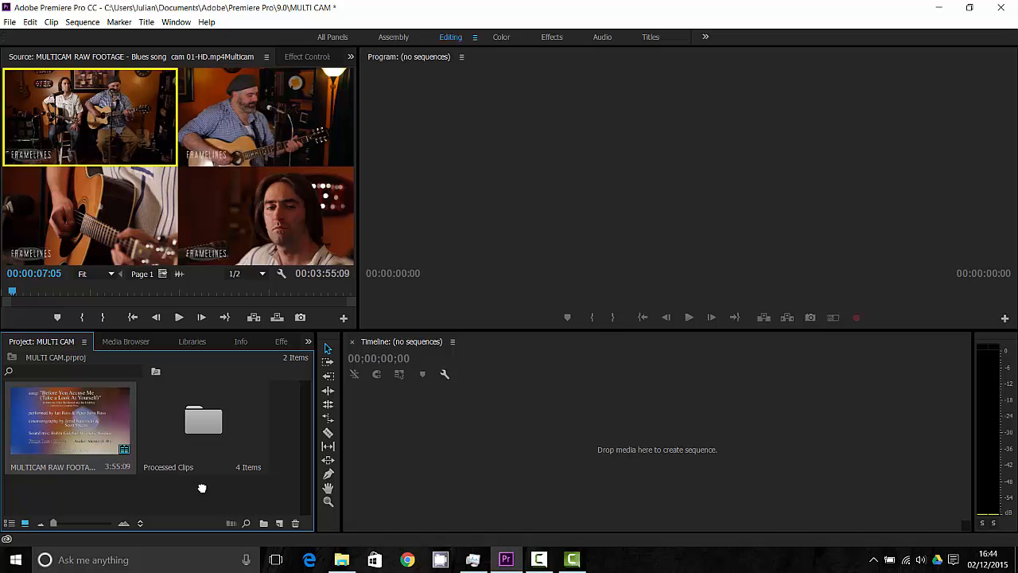
pyautogui.moveTo(276, 522)
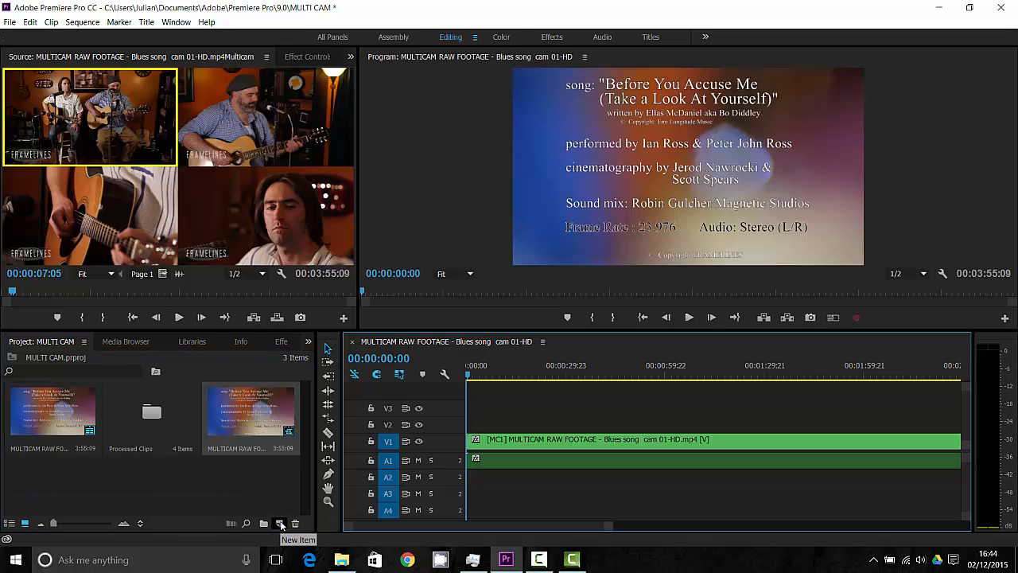
# Build a new sequence from the multicam clip, playing in the Program monitor.
pyautogui.click(500, 374)
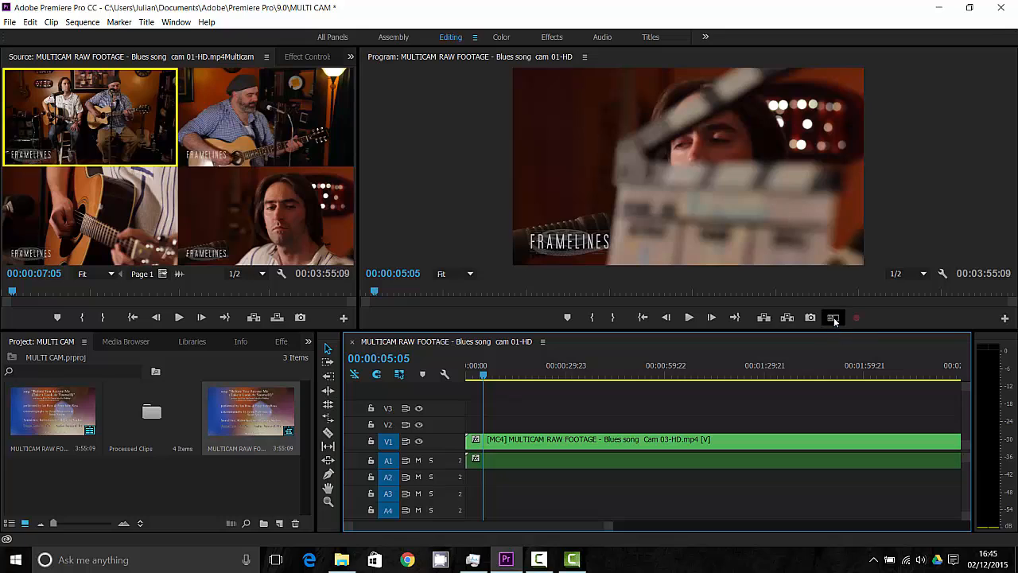
pyautogui.moveTo(834, 318)
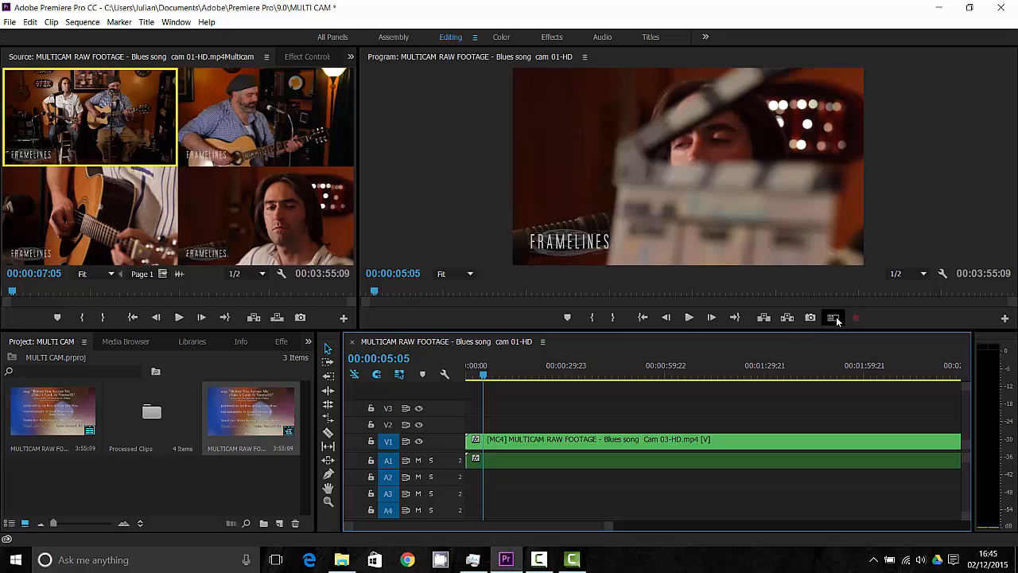
pyautogui.moveTo(834, 319)
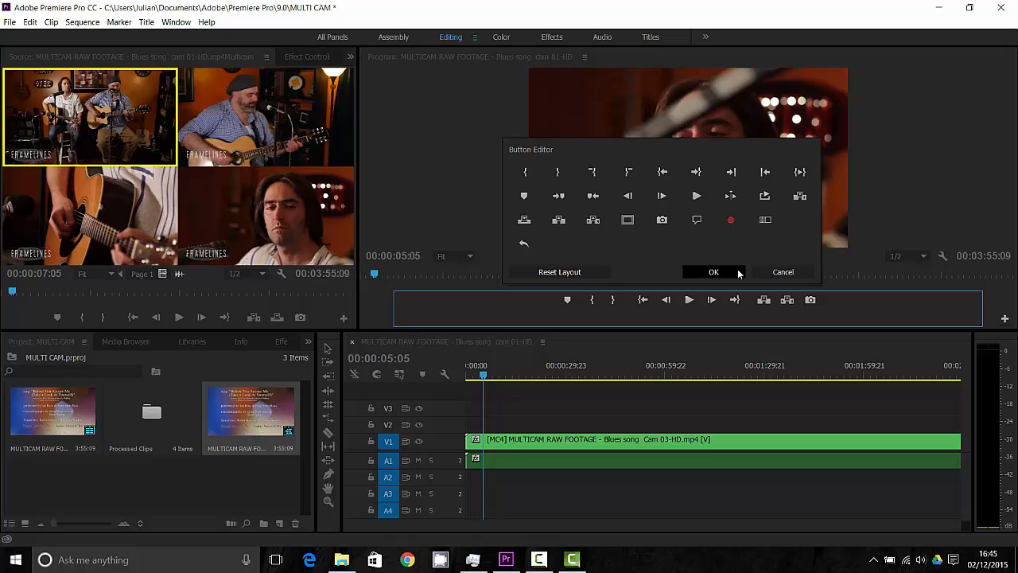
# Close and reopen the Program monitor's Button Editor to customize its controls.
pyautogui.click(713, 270)
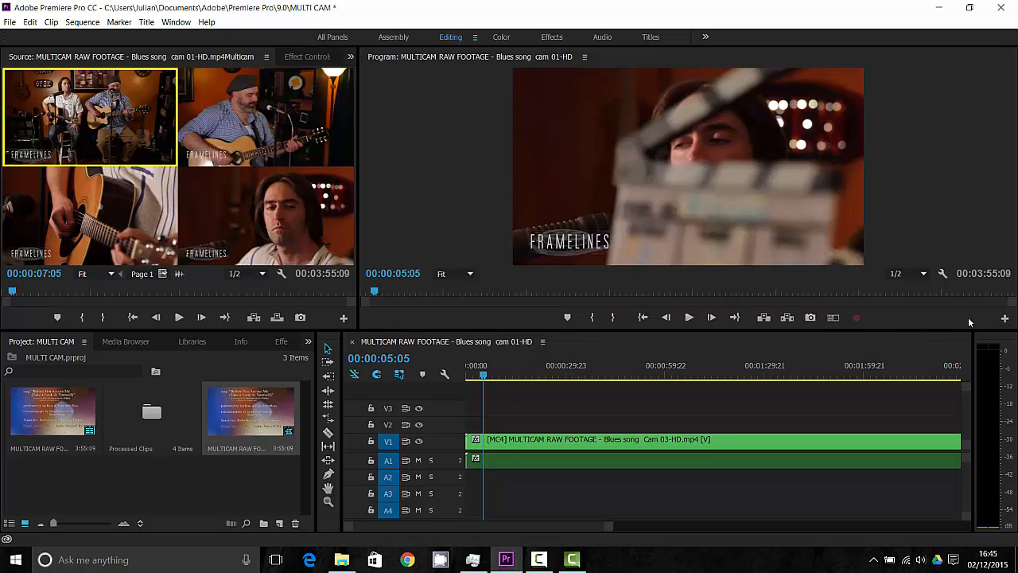
pyautogui.moveTo(1002, 319)
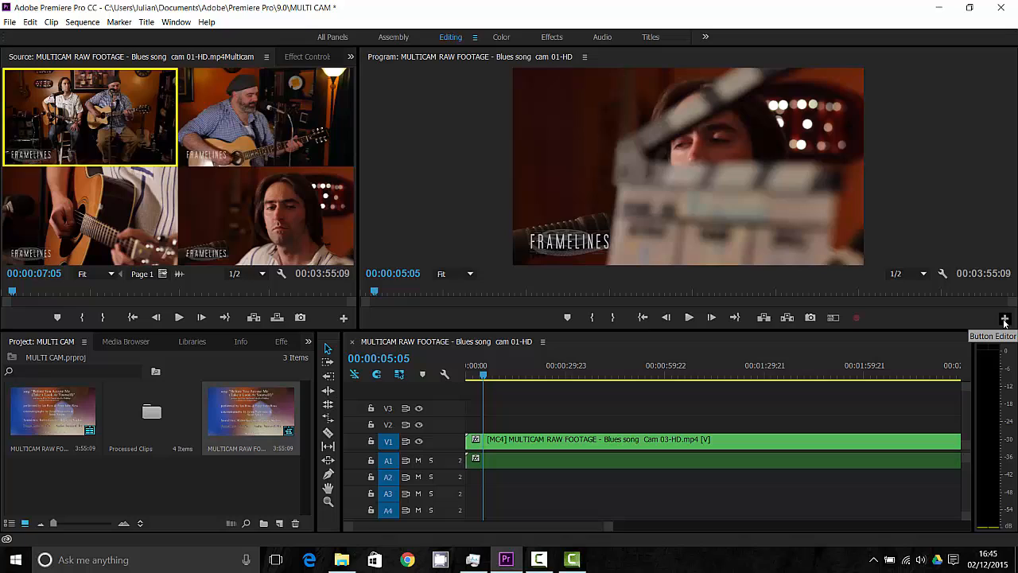
pyautogui.click(1003, 318)
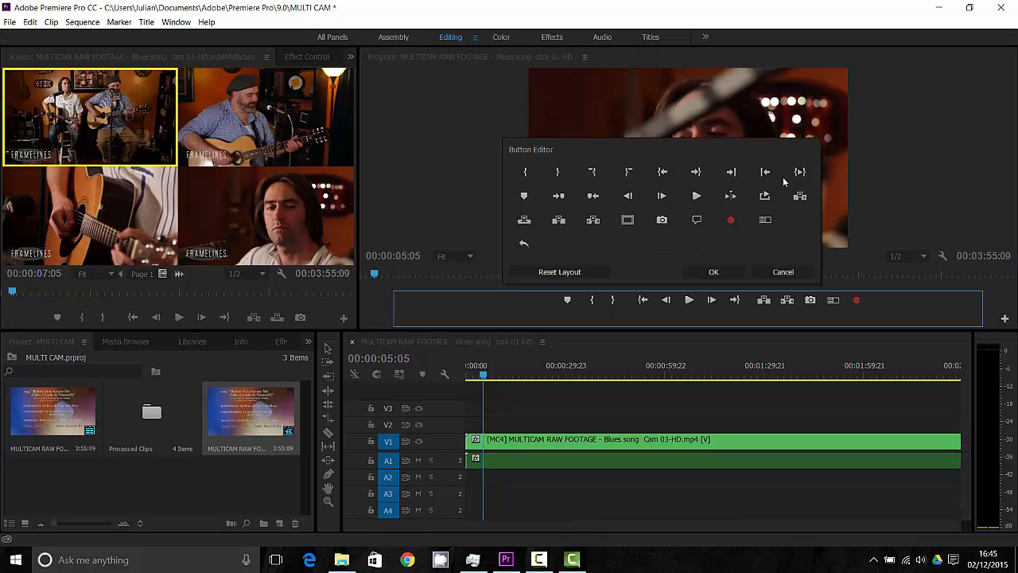
pyautogui.moveTo(731, 220)
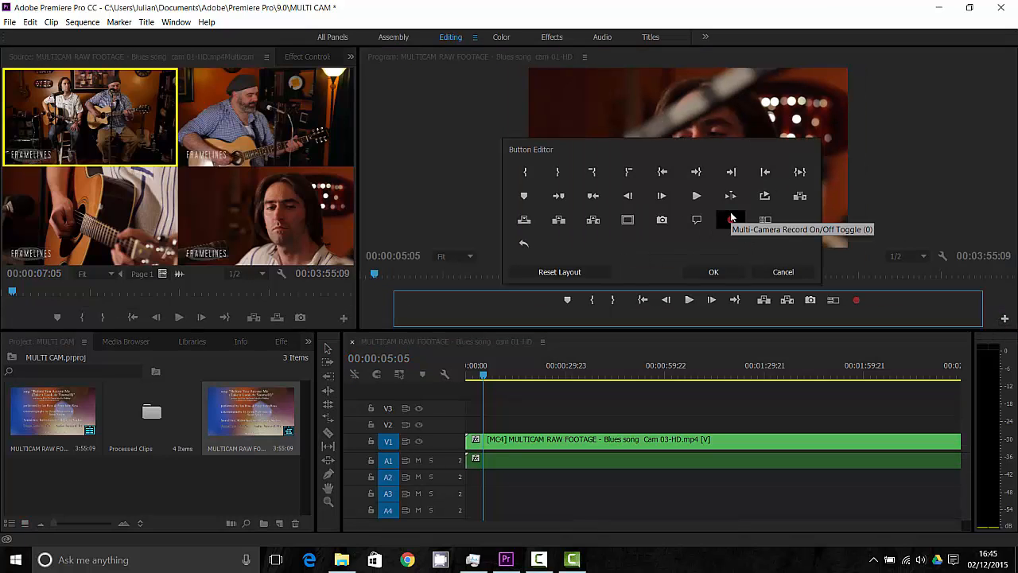
pyautogui.moveTo(763, 220)
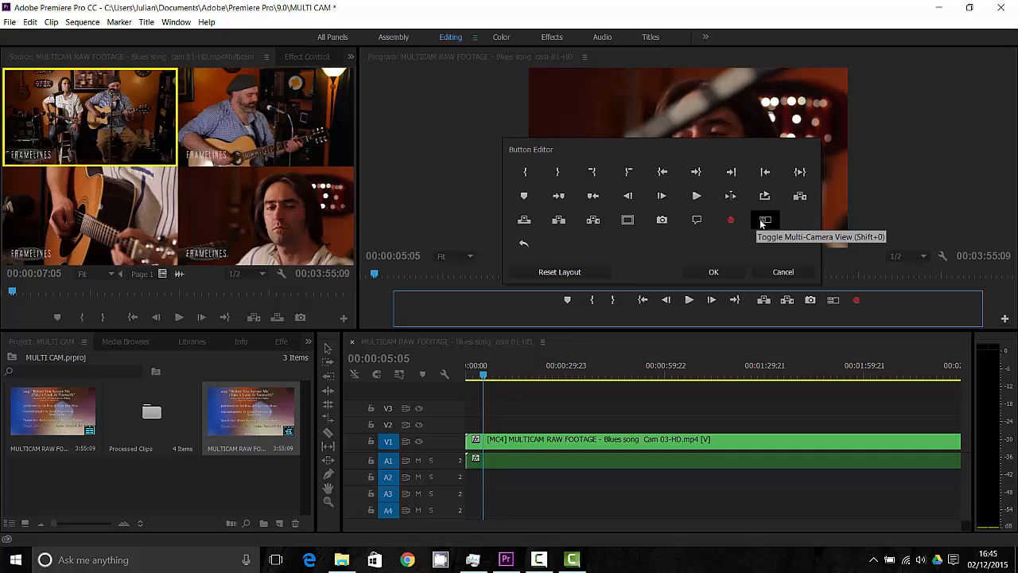
pyautogui.moveTo(866, 315)
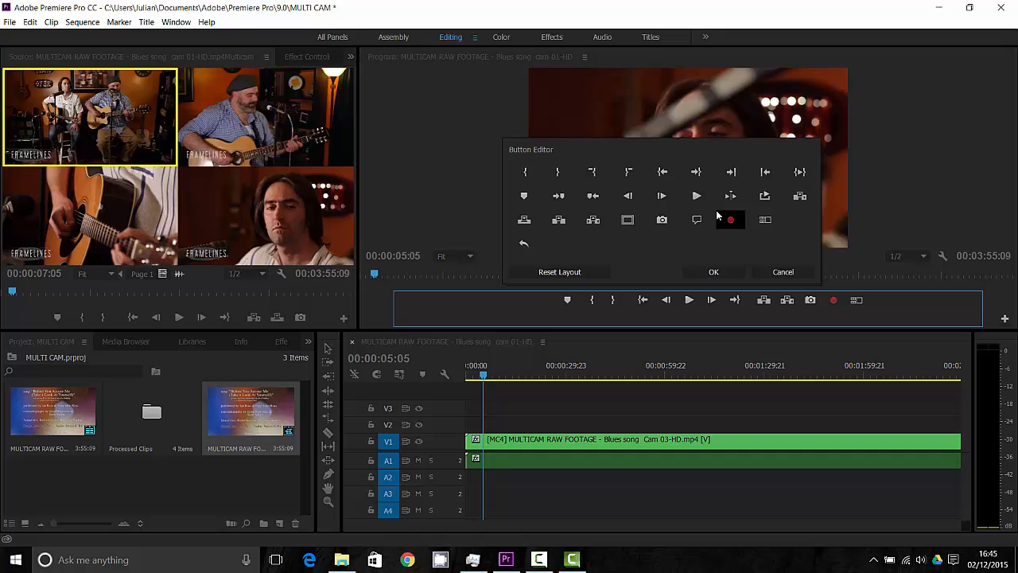
pyautogui.moveTo(833, 300)
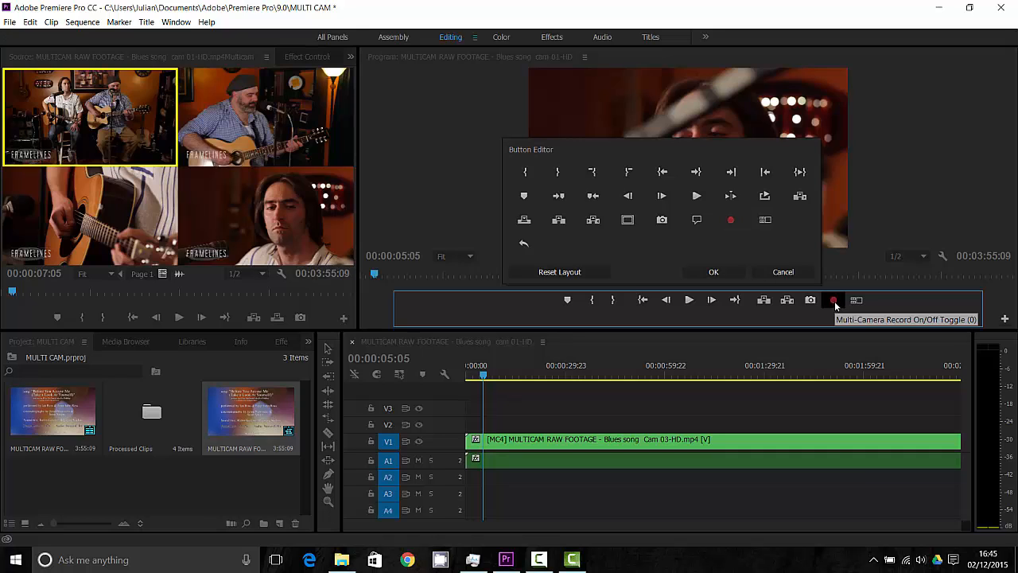
pyautogui.moveTo(812, 296)
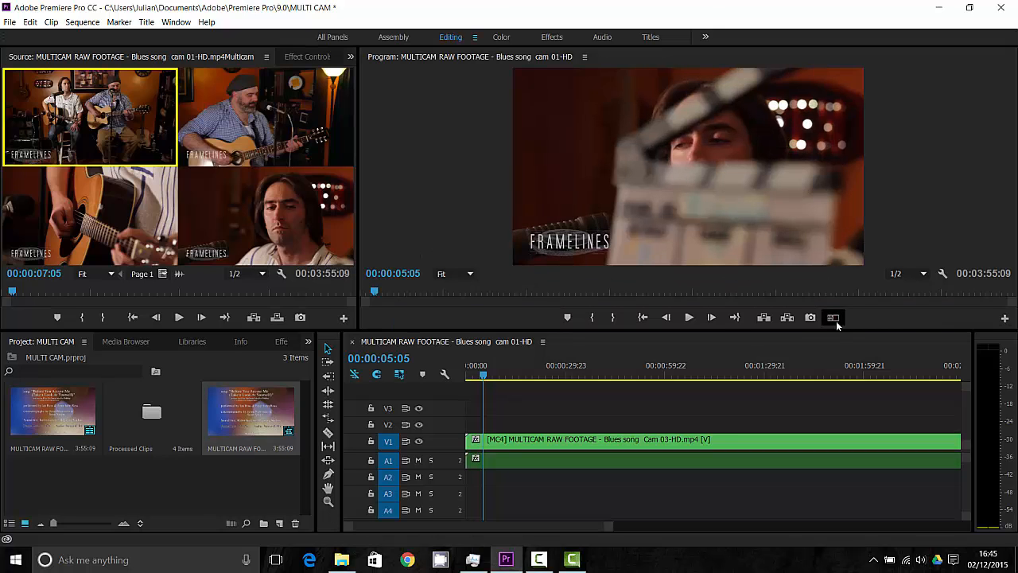
# Play the sequence in multi-camera view cutting between angles live, then return to about 23 seconds.
pyautogui.click(834, 318)
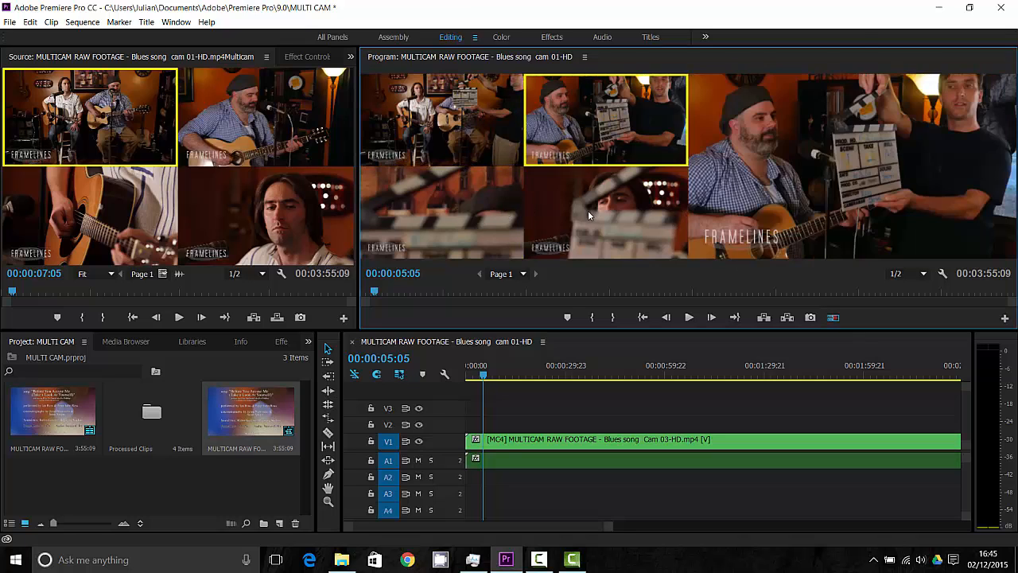
pyautogui.click(598, 229)
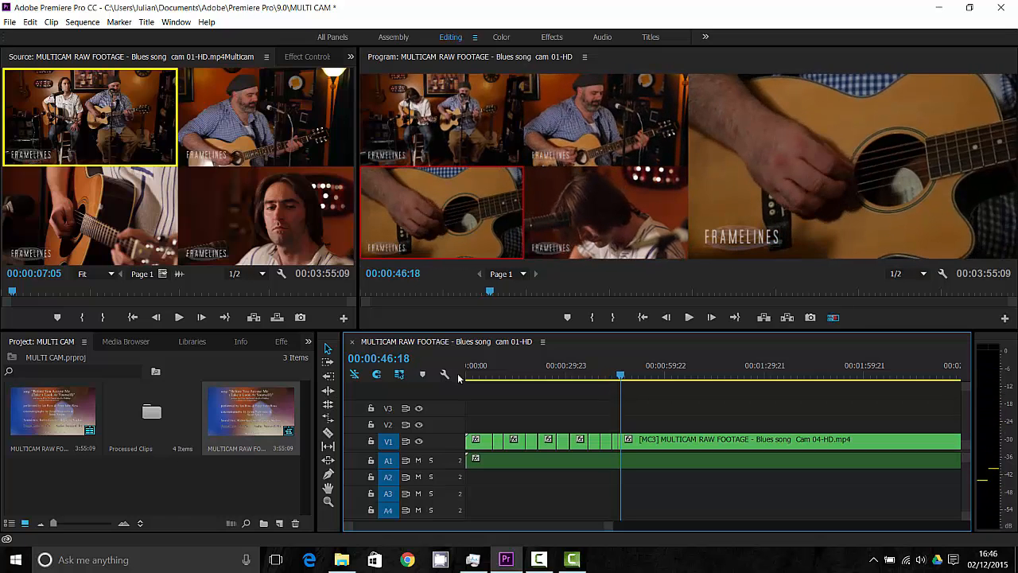
pyautogui.click(441, 210)
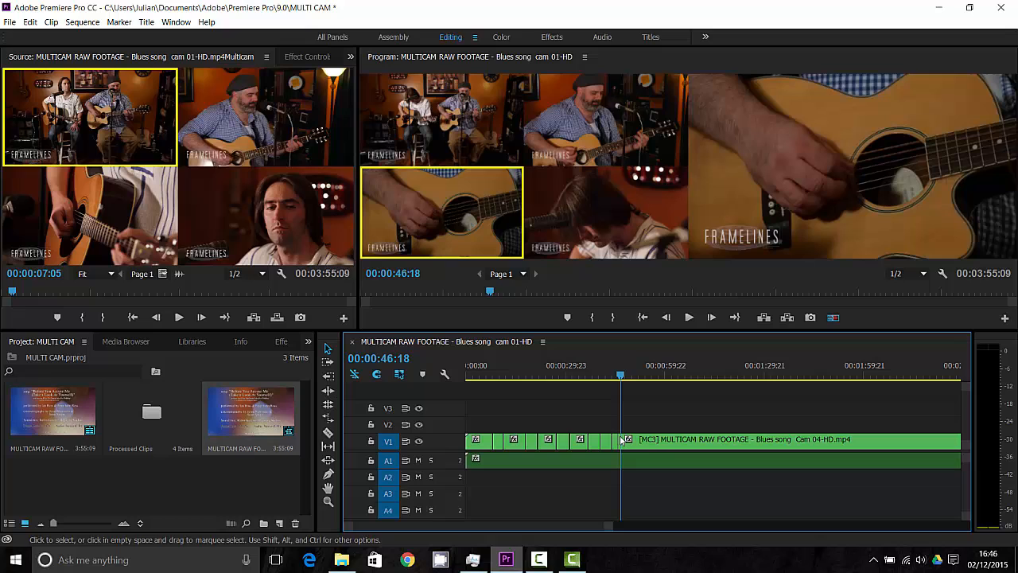
pyautogui.click(541, 375)
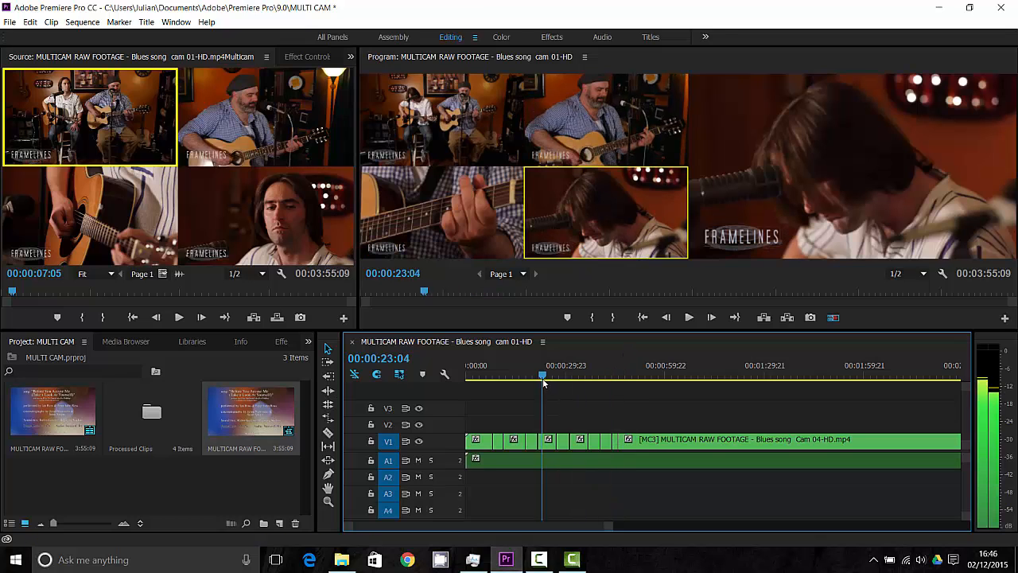